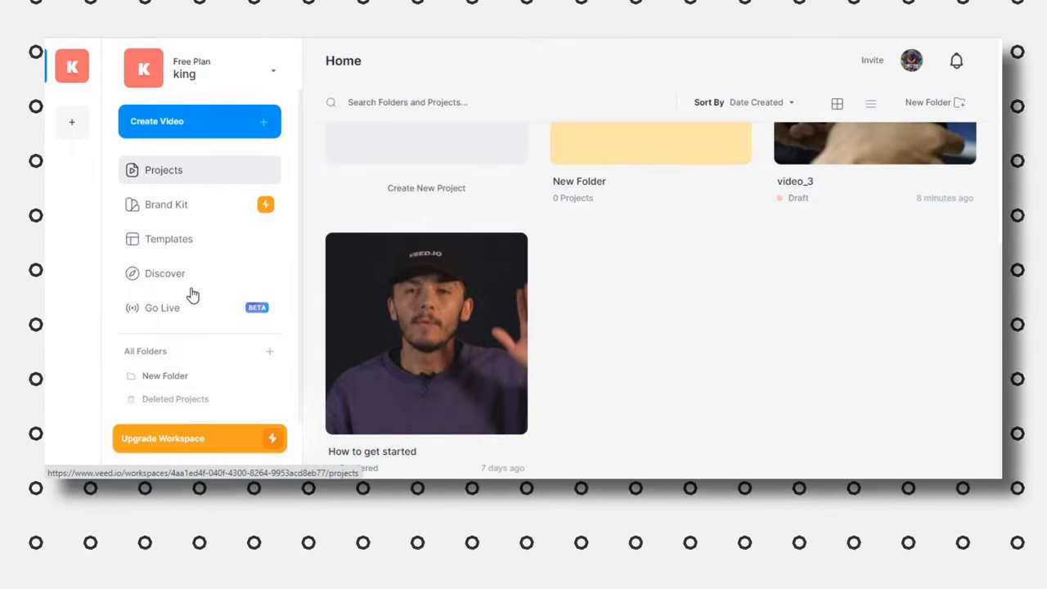
Step: Create a new VEED.IO project and upload the desk clip video_4
click(198, 121)
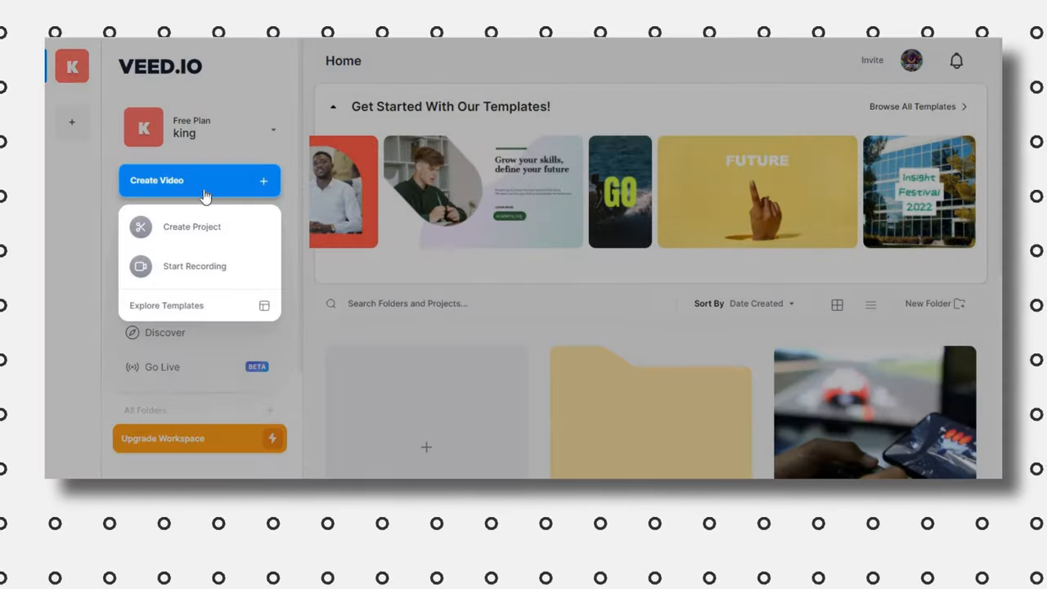
click(191, 226)
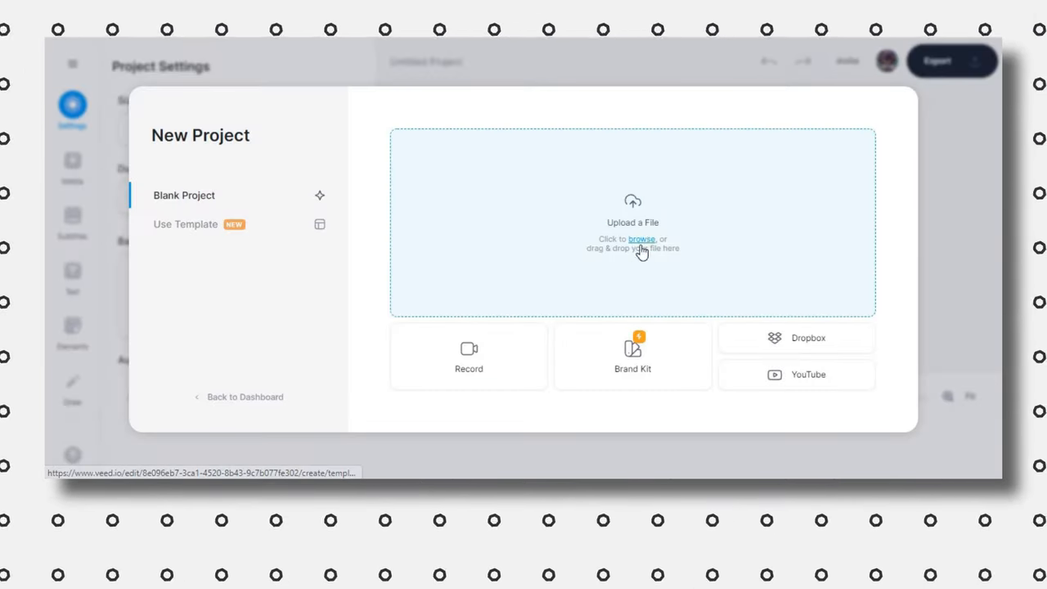
click(641, 239)
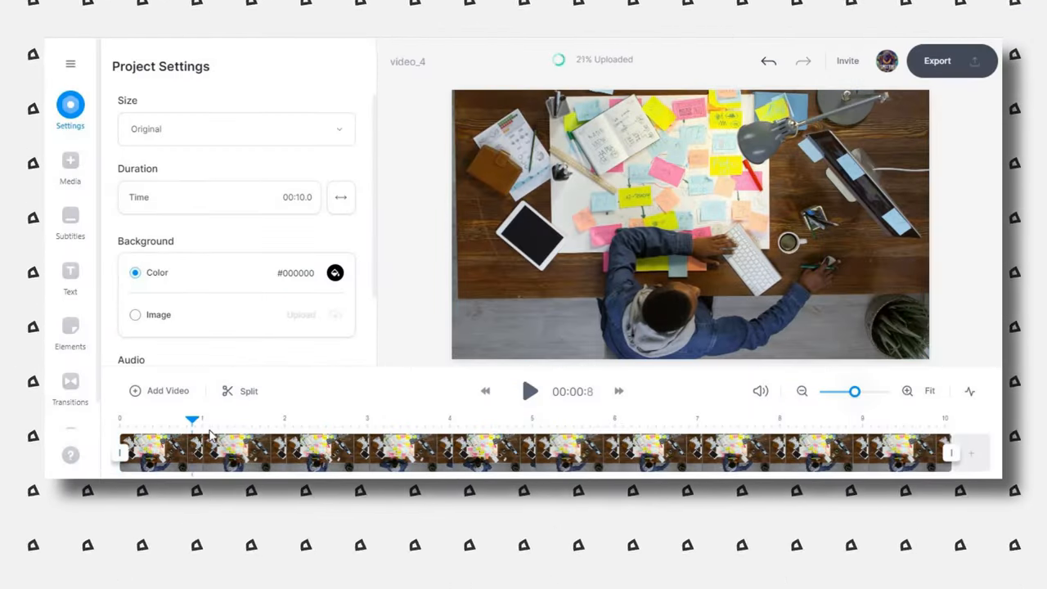
Step: Rewind the video_4 preview, view the subtitle options, and scroll the Add Text presets
click(529, 391)
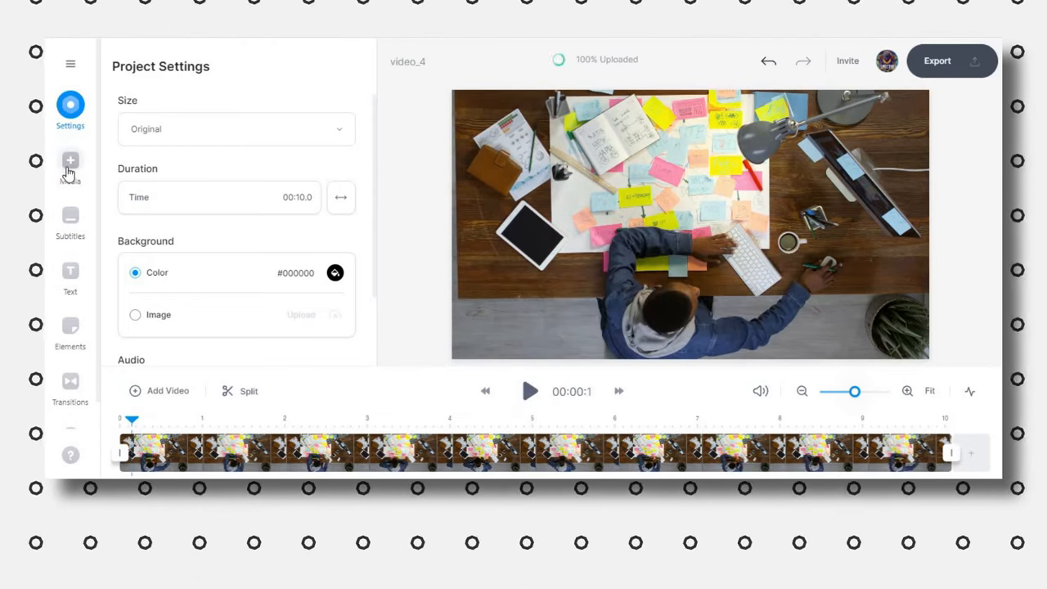
click(70, 221)
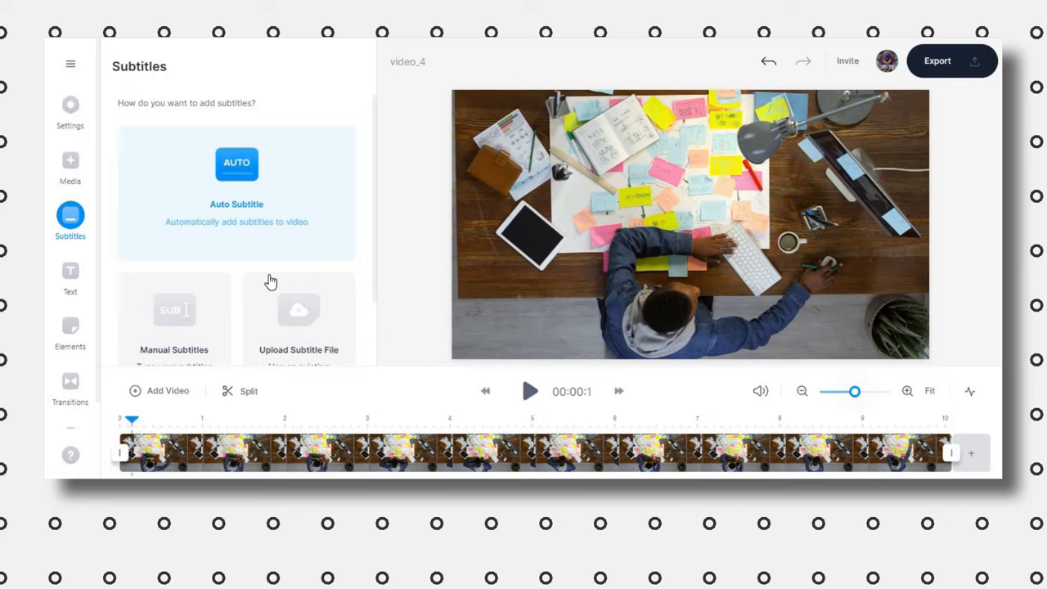
click(70, 276)
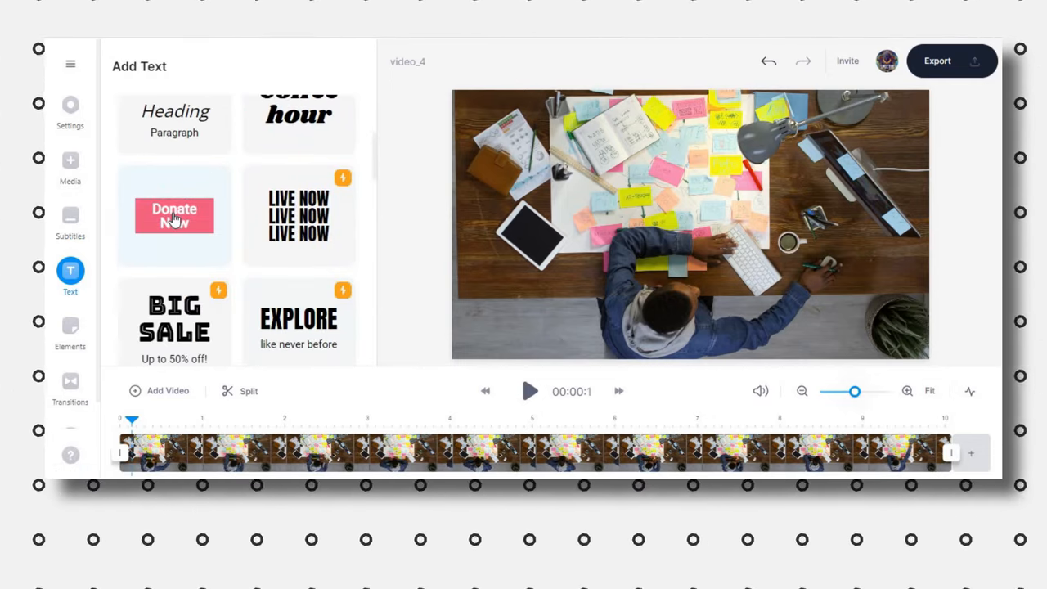
scroll(down, 3)
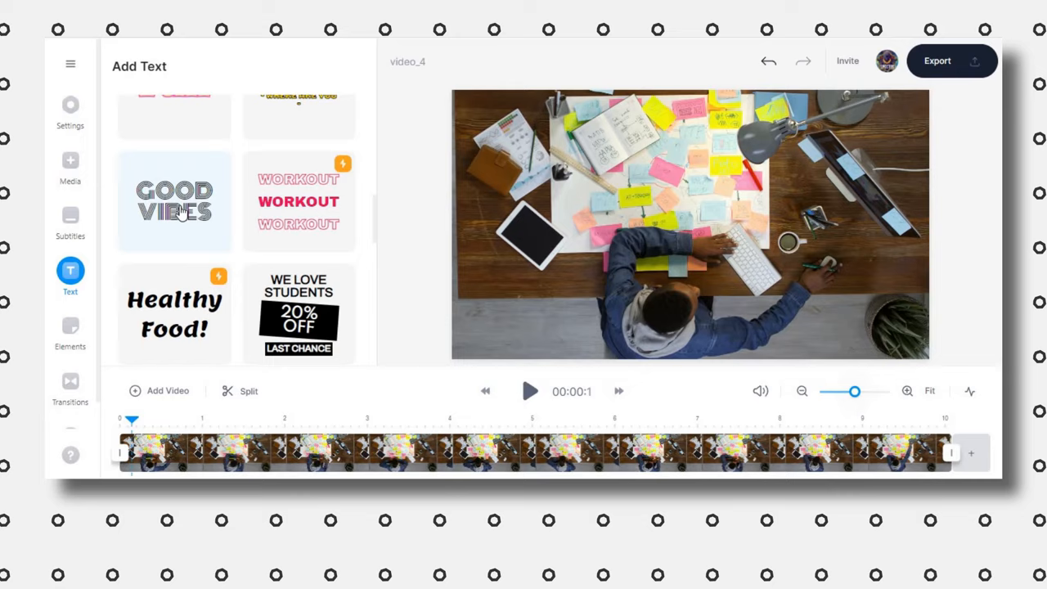
scroll(down, 3)
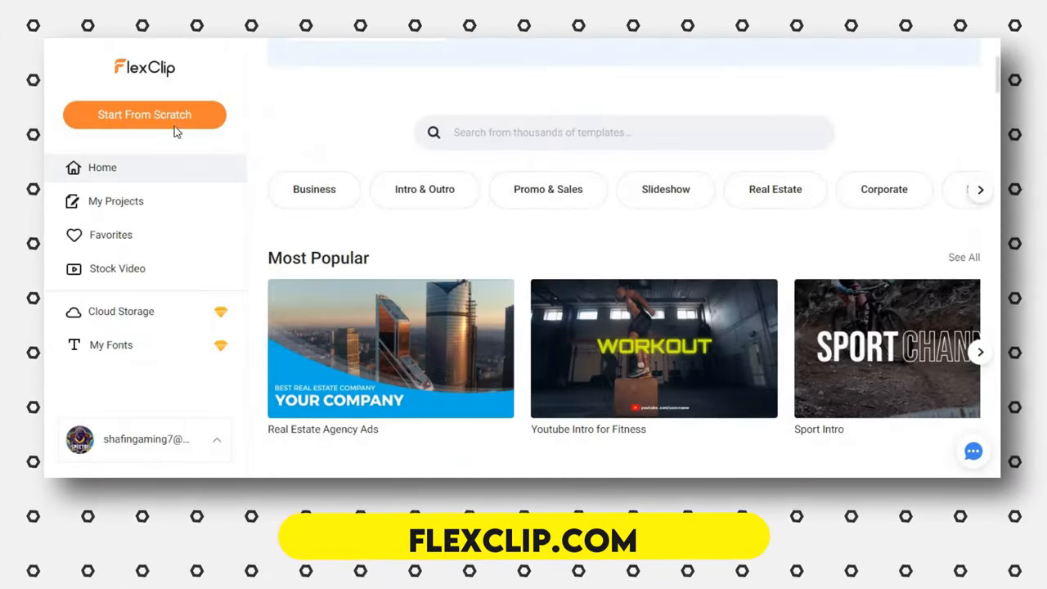
Step: Start an untitled 16:9 FlexClip project from scratch with one blank scene
click(144, 115)
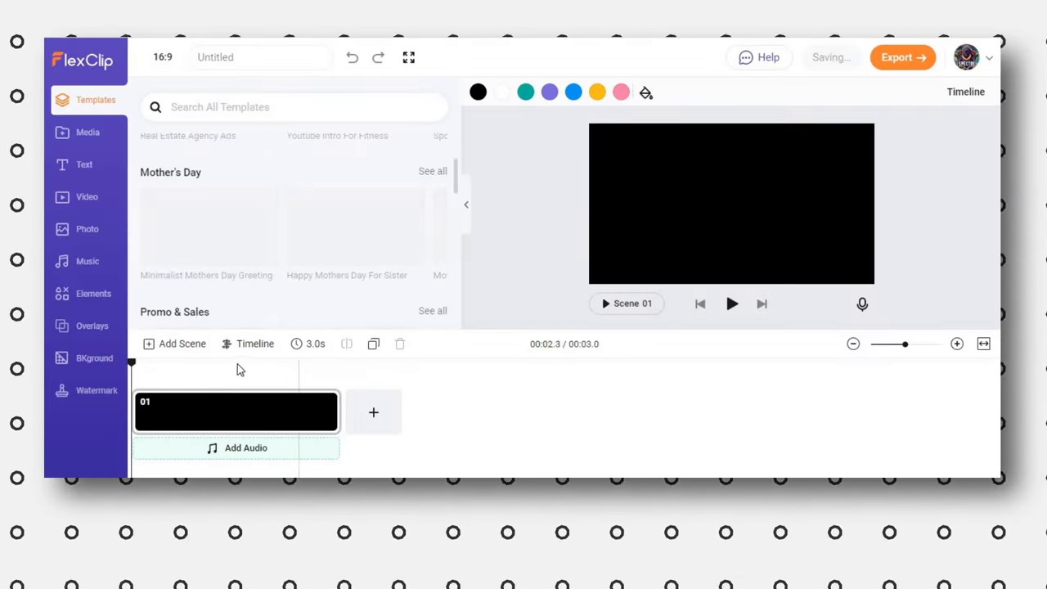
Step: Add a second blank scene and import video_6 from local files into scene 01
click(374, 412)
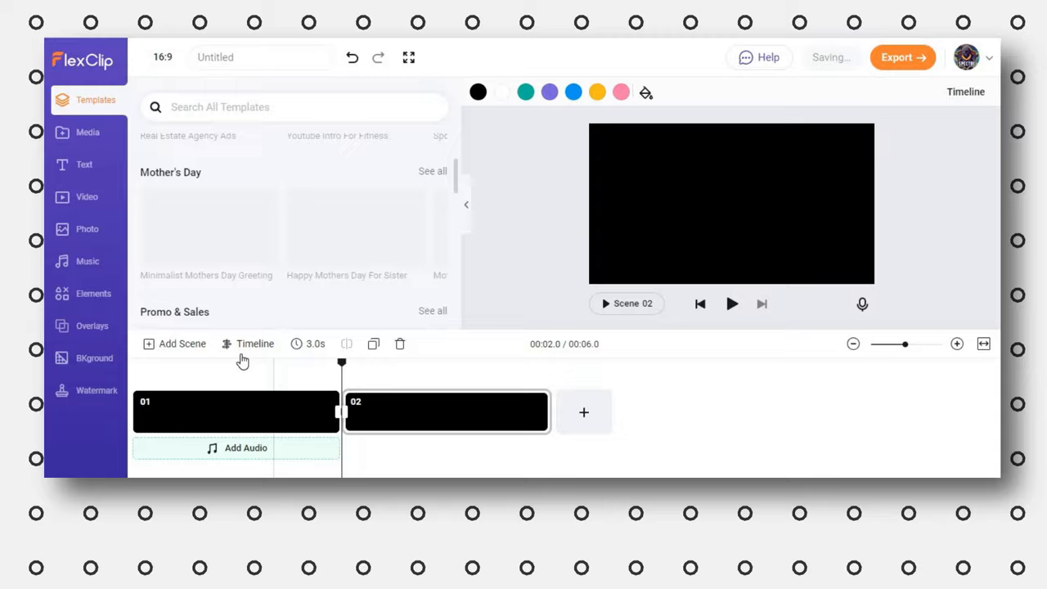
click(254, 343)
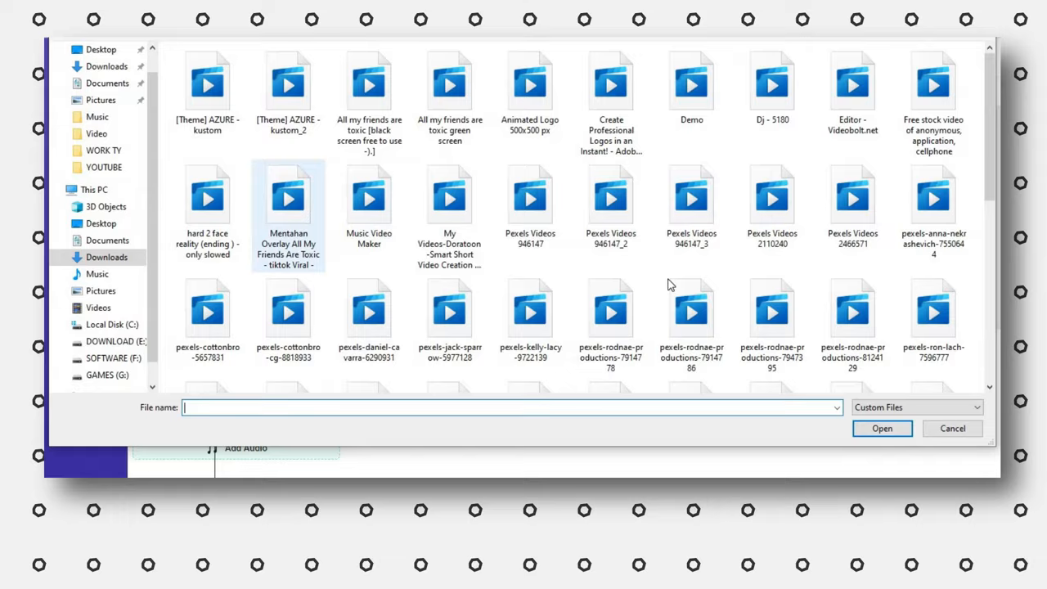
click(882, 428)
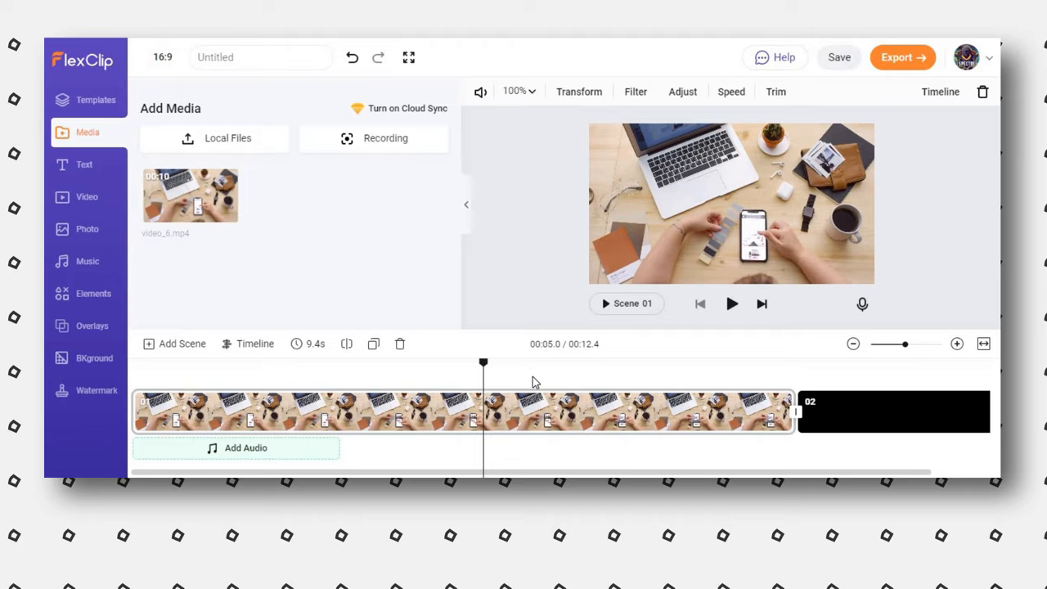
Step: Scrub the playhead through the desk clip, past about 5.7 seconds
click(85, 163)
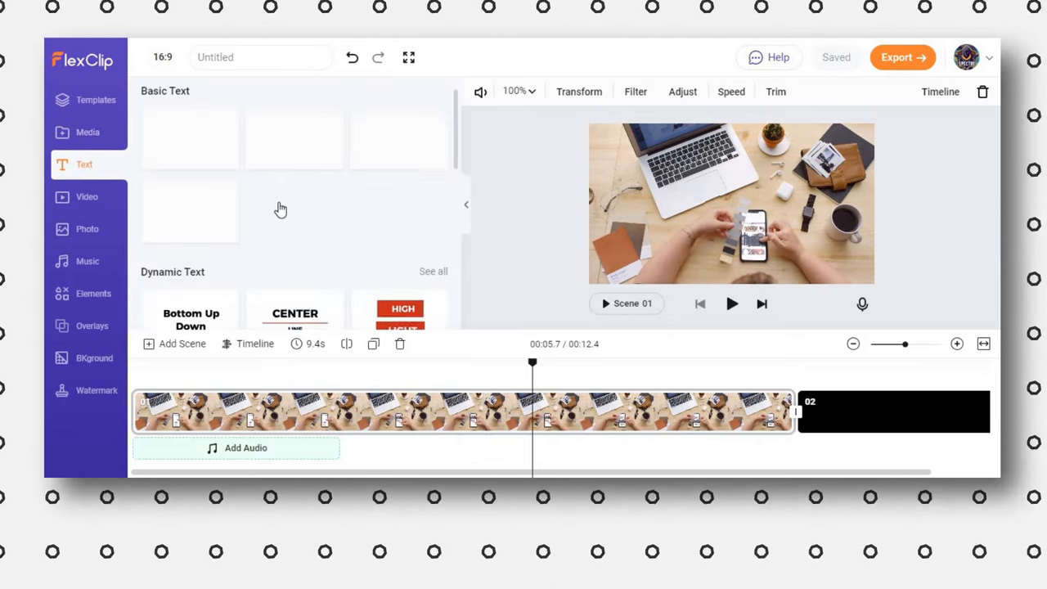
scroll(down, 3)
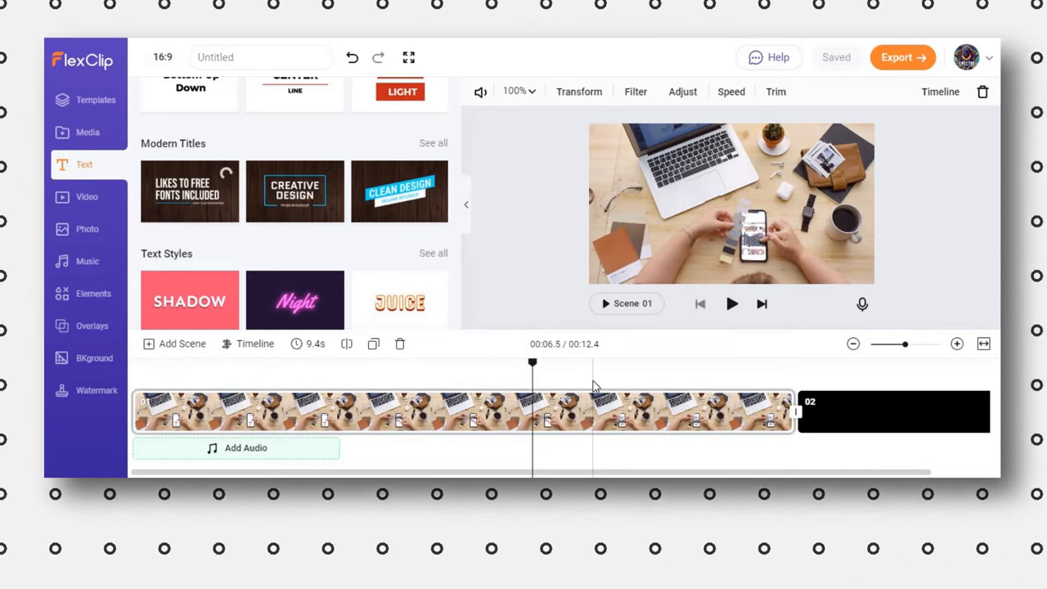
click(189, 191)
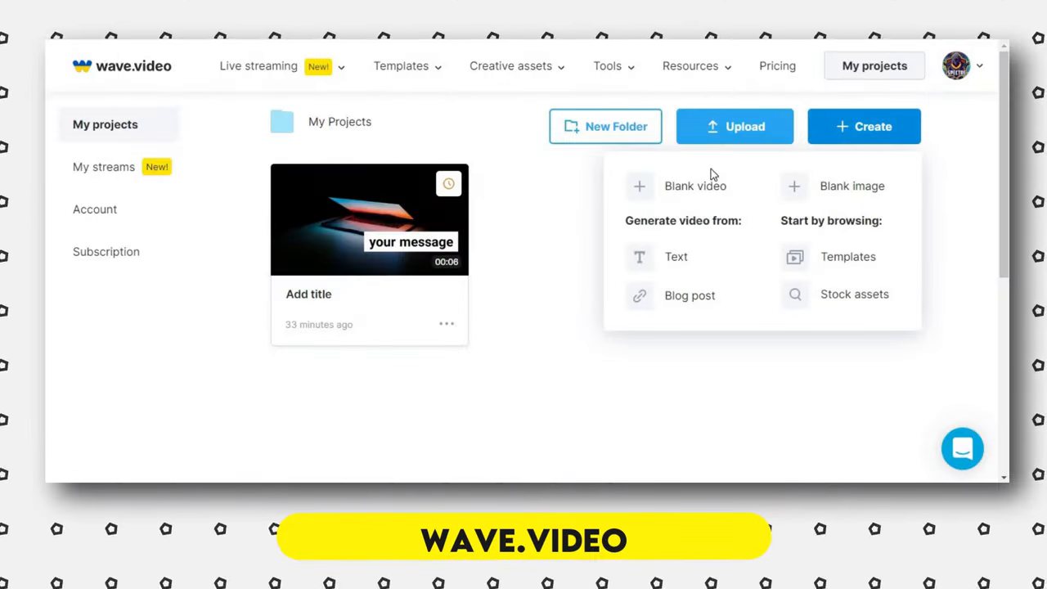
mouse_move(684, 203)
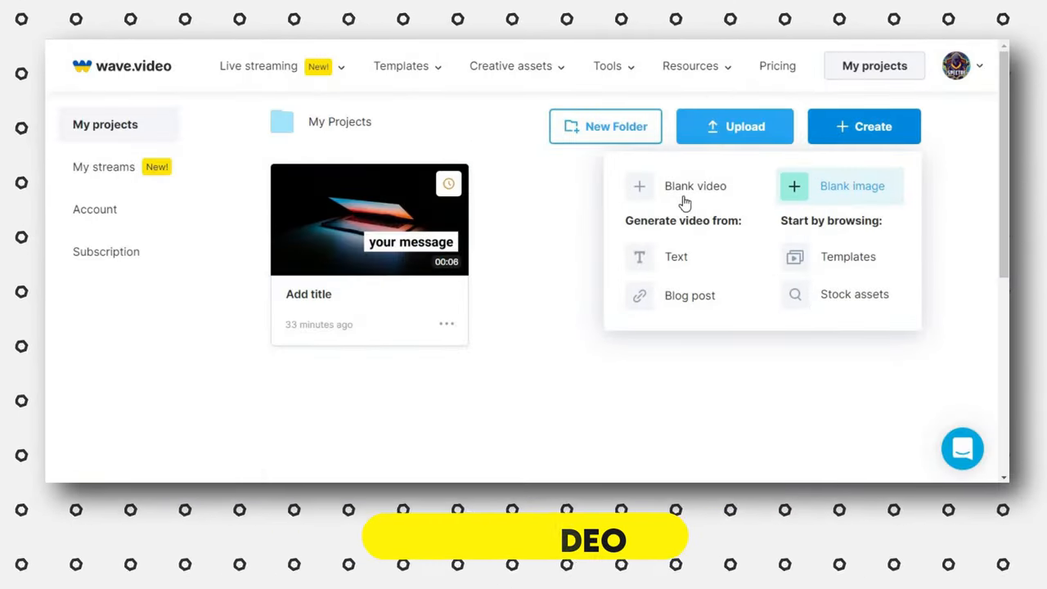
Step: Create a blank wave.video project titled "My video title"
click(694, 185)
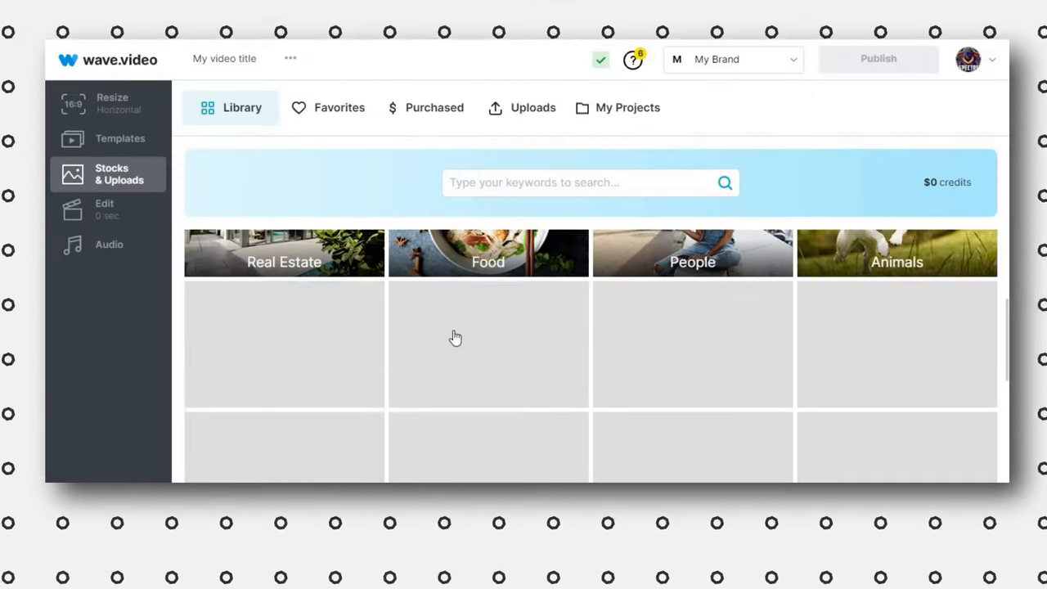
Step: Add a stock sunset-over-water image, preview the scene, and show the text style presets
text(water)
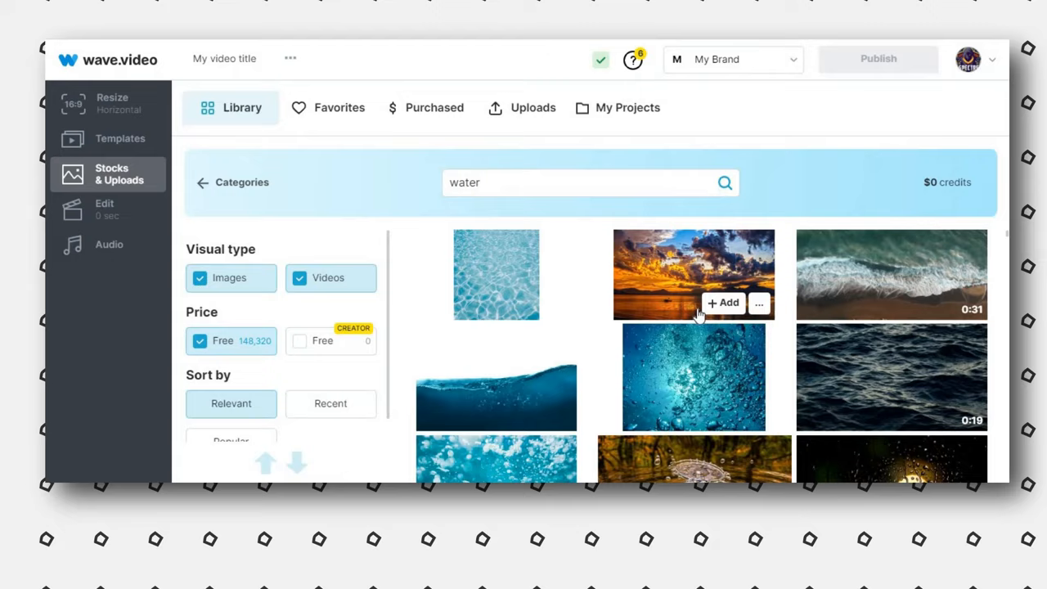
click(723, 303)
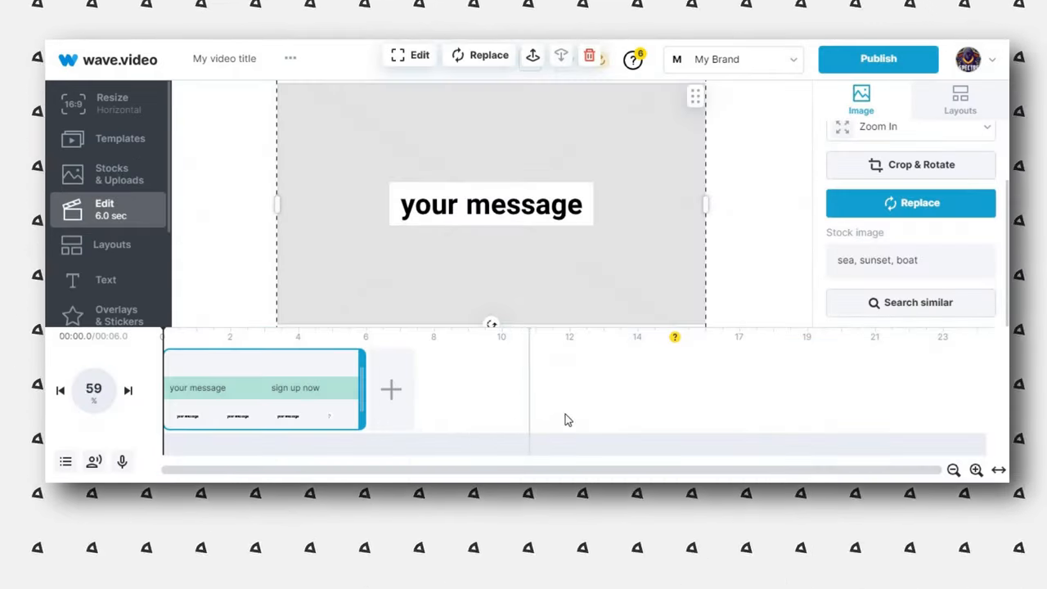
click(94, 390)
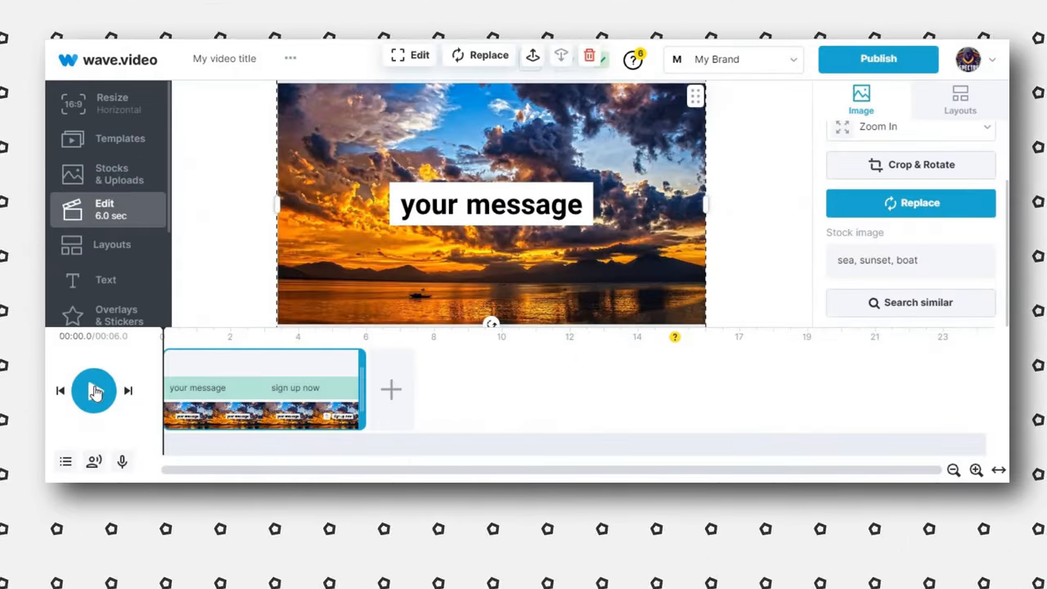
click(93, 390)
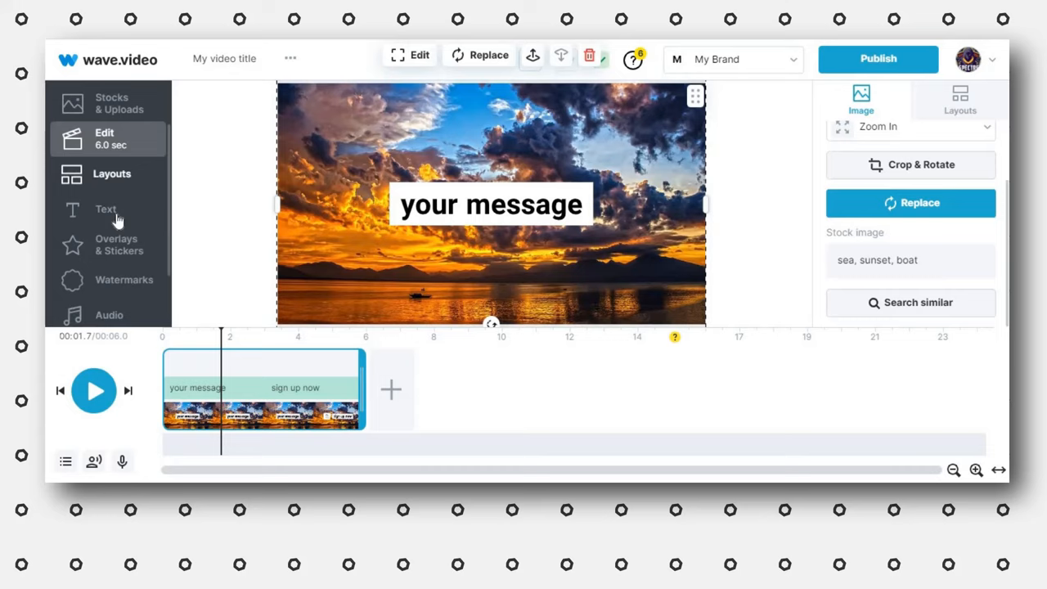
click(105, 209)
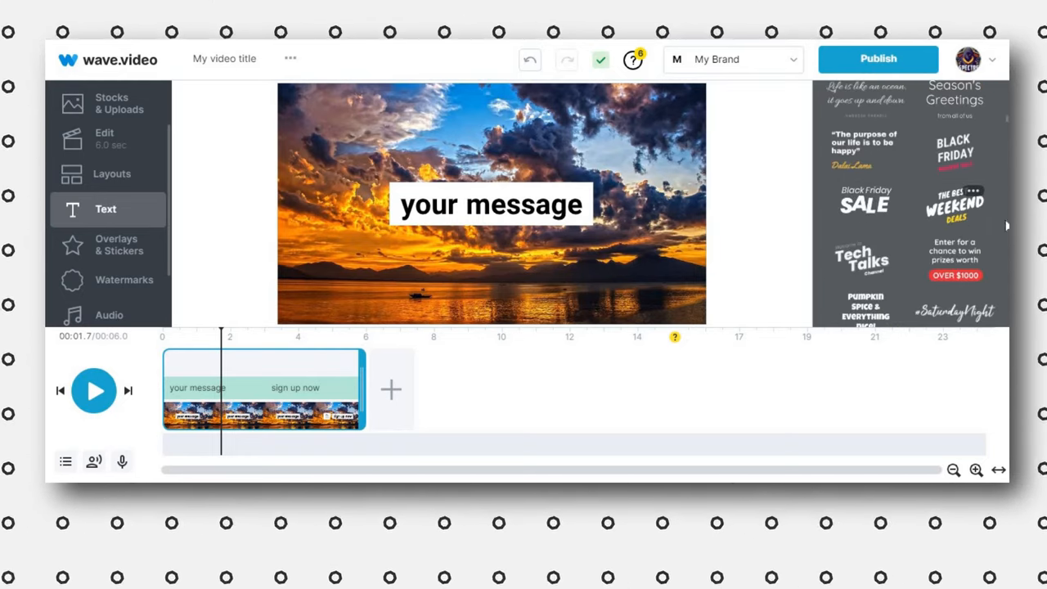
scroll(down, 3)
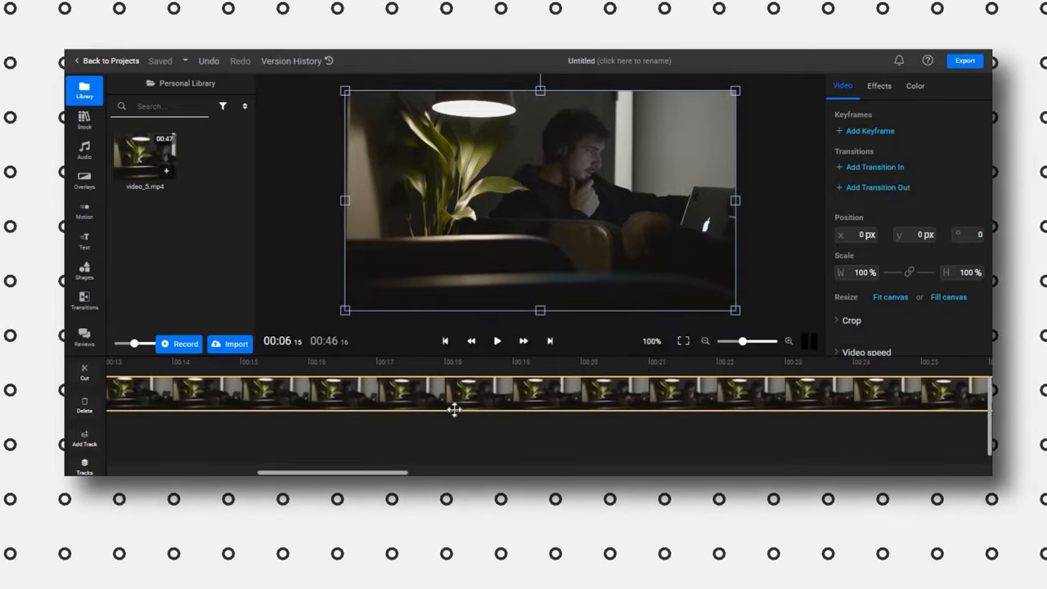
Step: Browse Flixier's Unsplash stock photos for 'money' and scroll the results
click(85, 121)
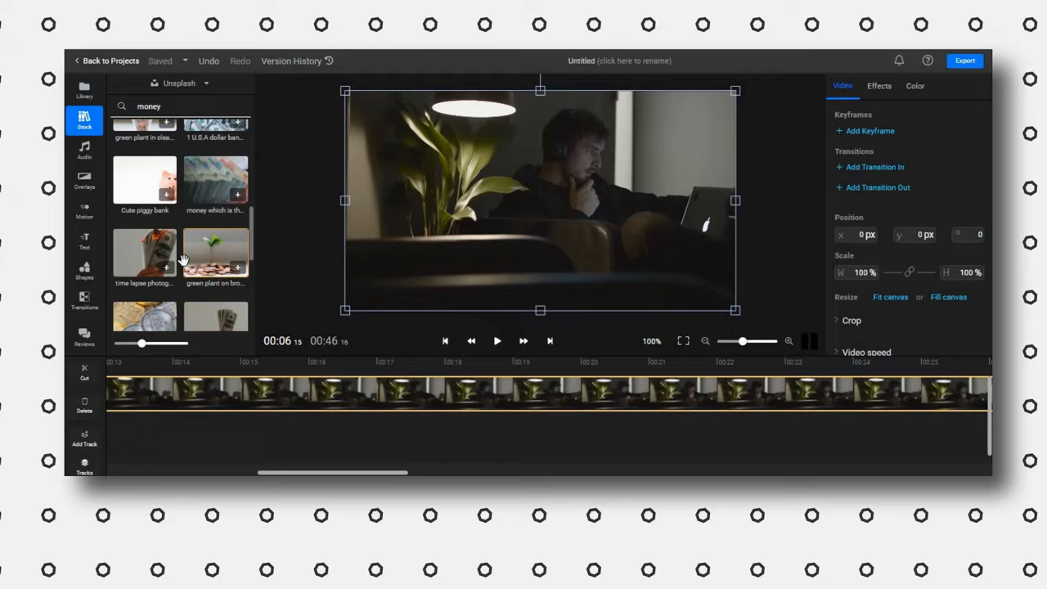
scroll(down, 3)
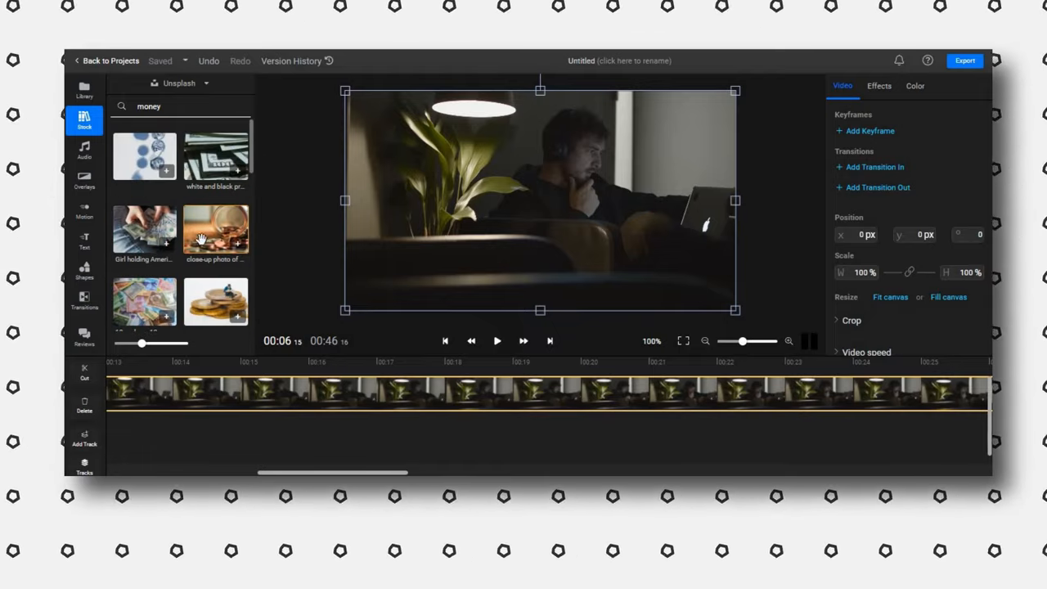
mouse_move(241, 207)
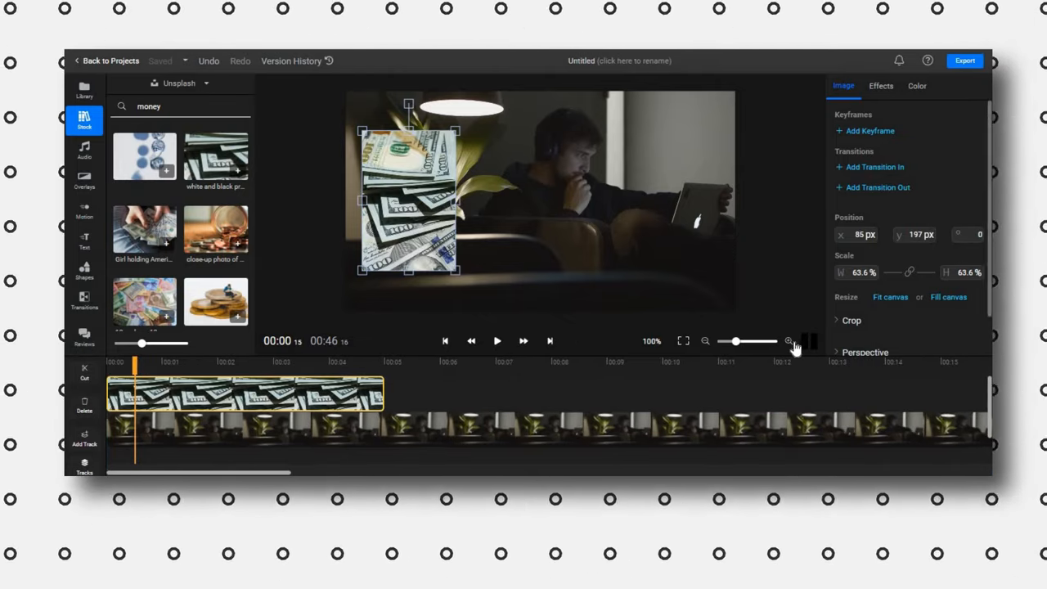
Step: Zoom the Flixier timeline in twice and show the overlay effects library
click(787, 342)
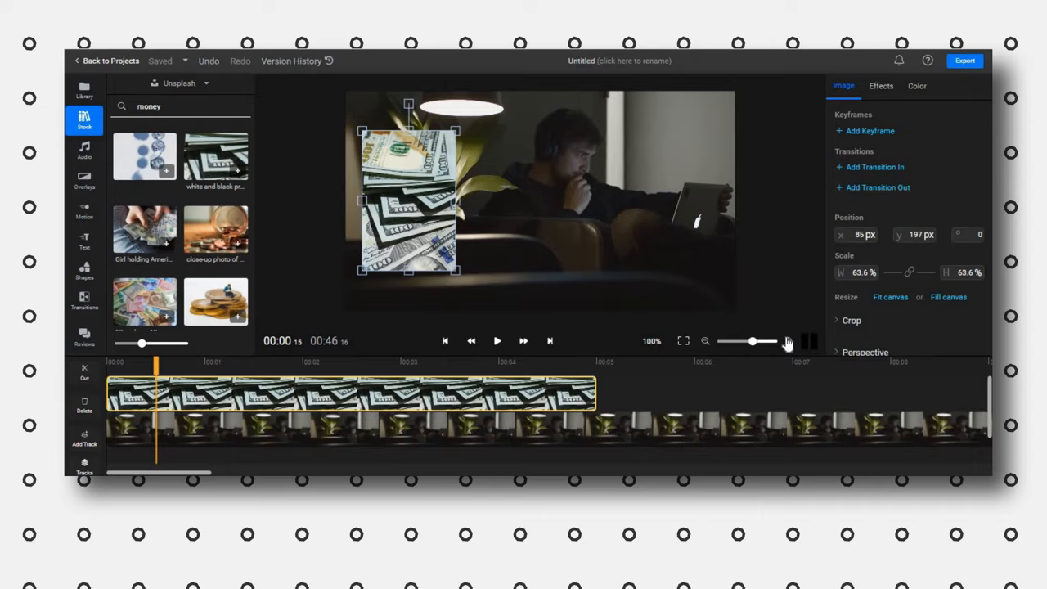
click(84, 152)
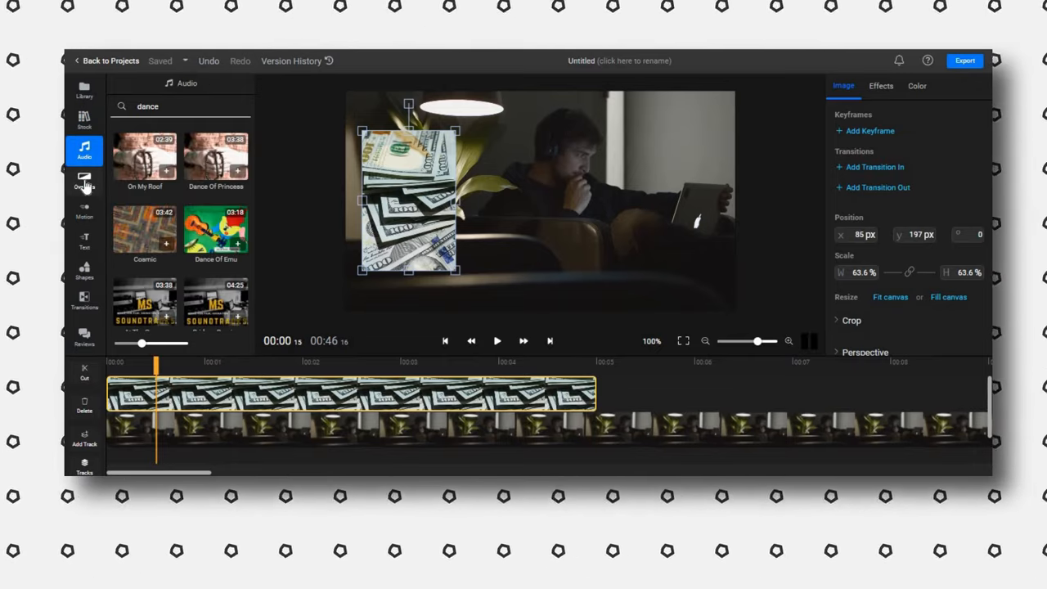
click(85, 178)
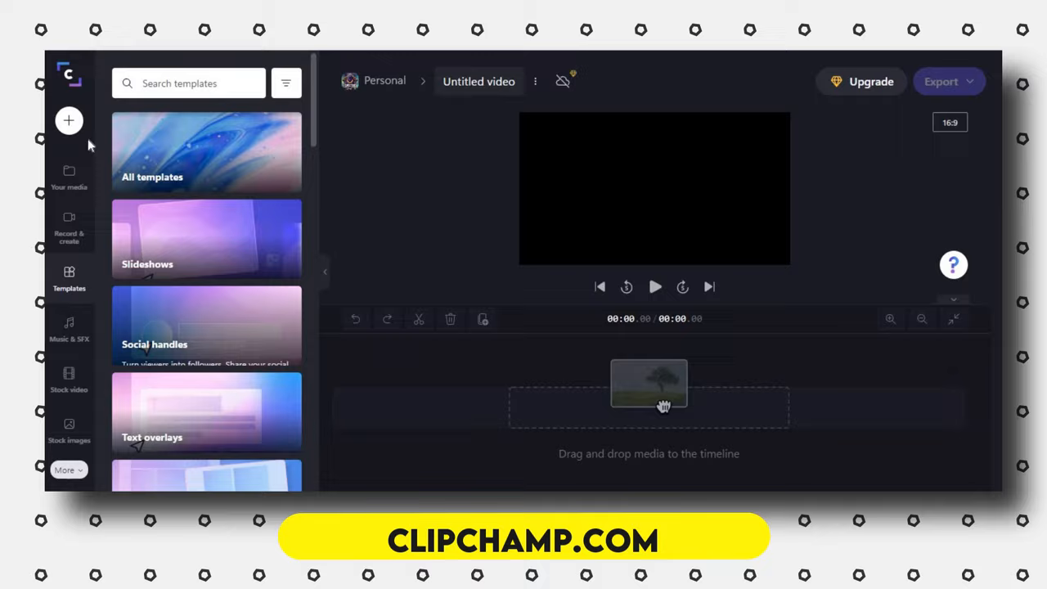
Step: Attempt to import a file into Clipchamp's Your media, which fails as unsupported
click(69, 176)
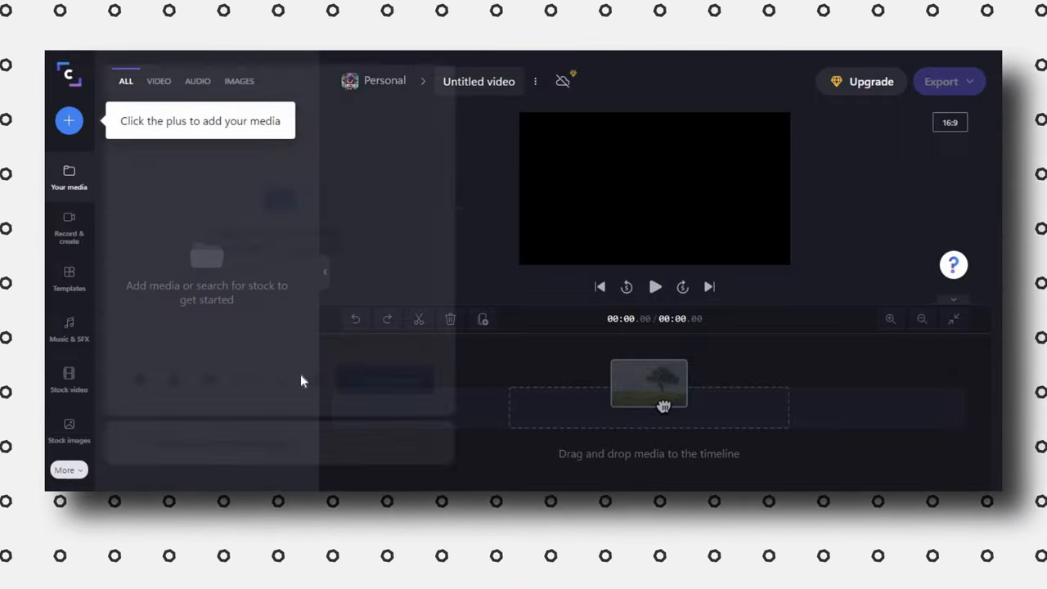
click(68, 121)
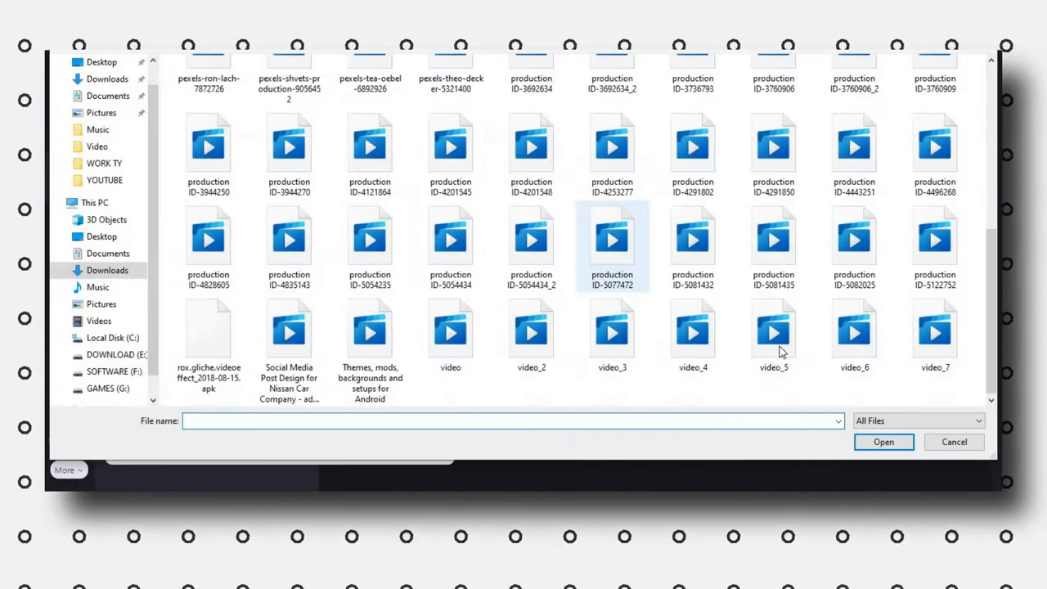
click(884, 442)
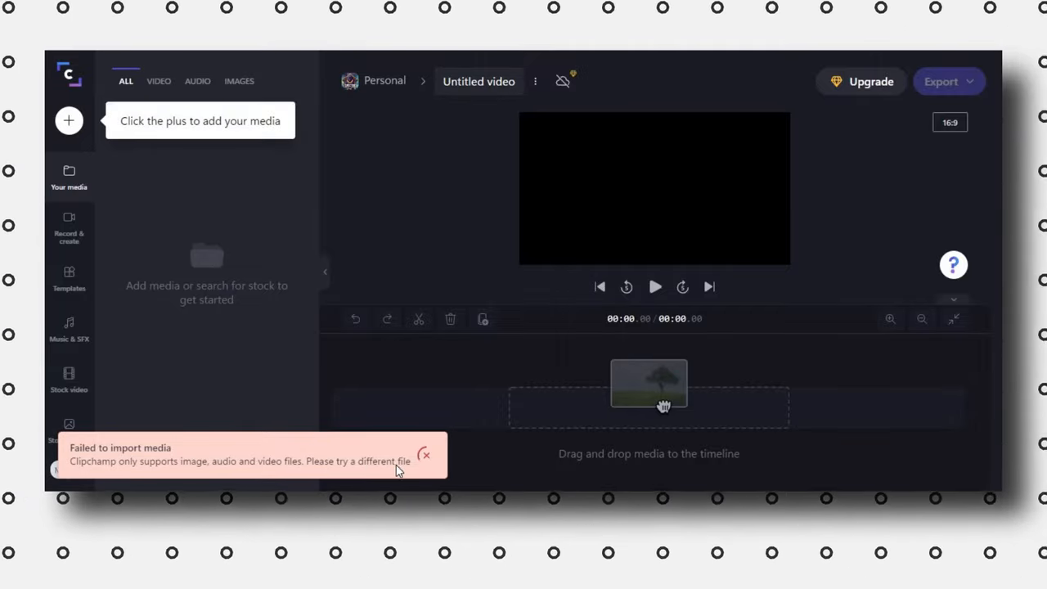
click(68, 121)
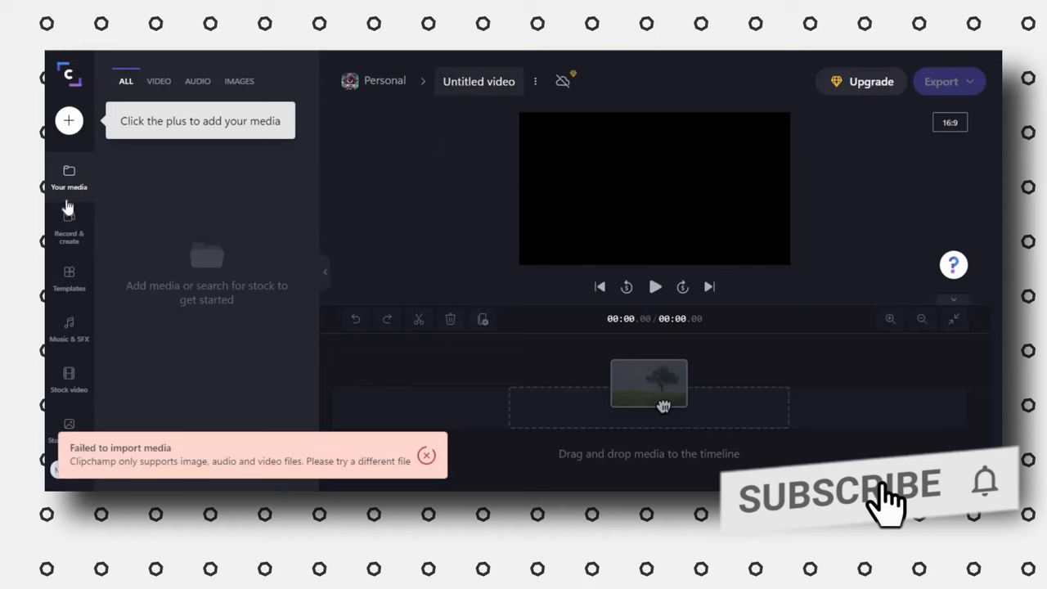
Step: Open Record & create and scroll through Clipchamp's video Templates library
click(69, 228)
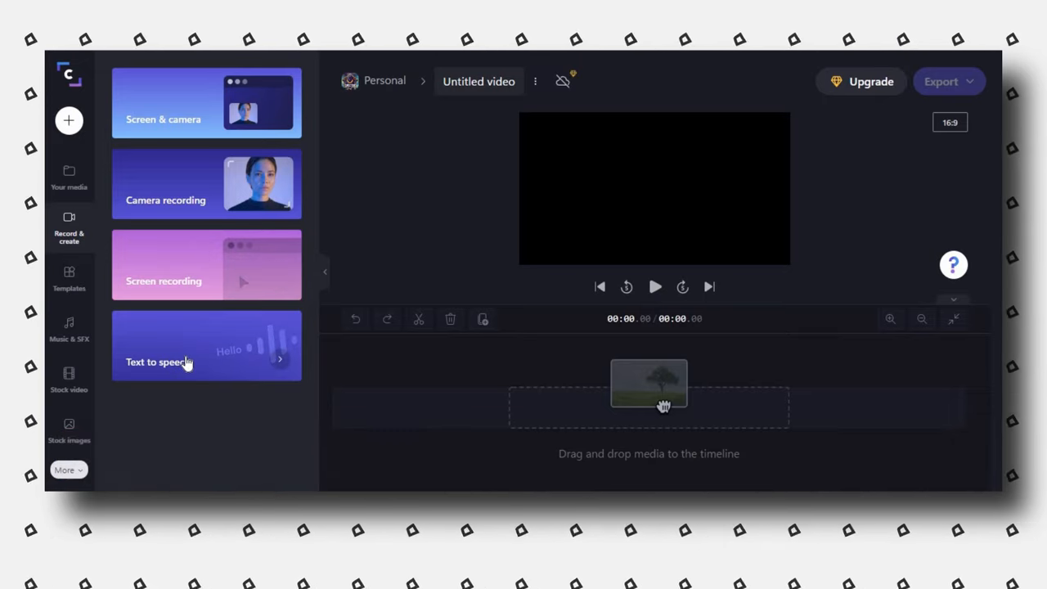
mouse_move(91, 284)
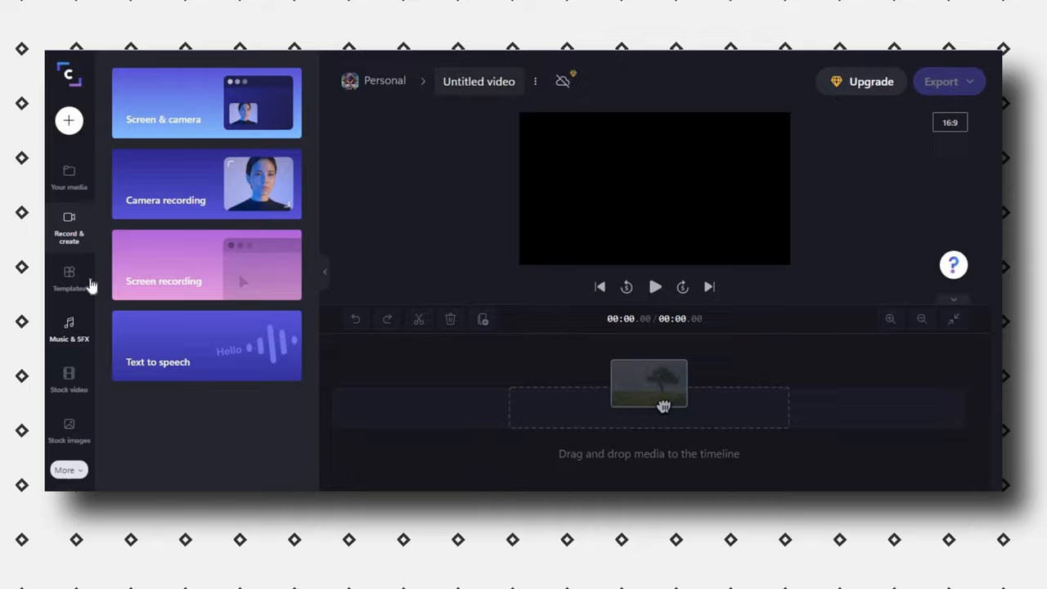
click(69, 278)
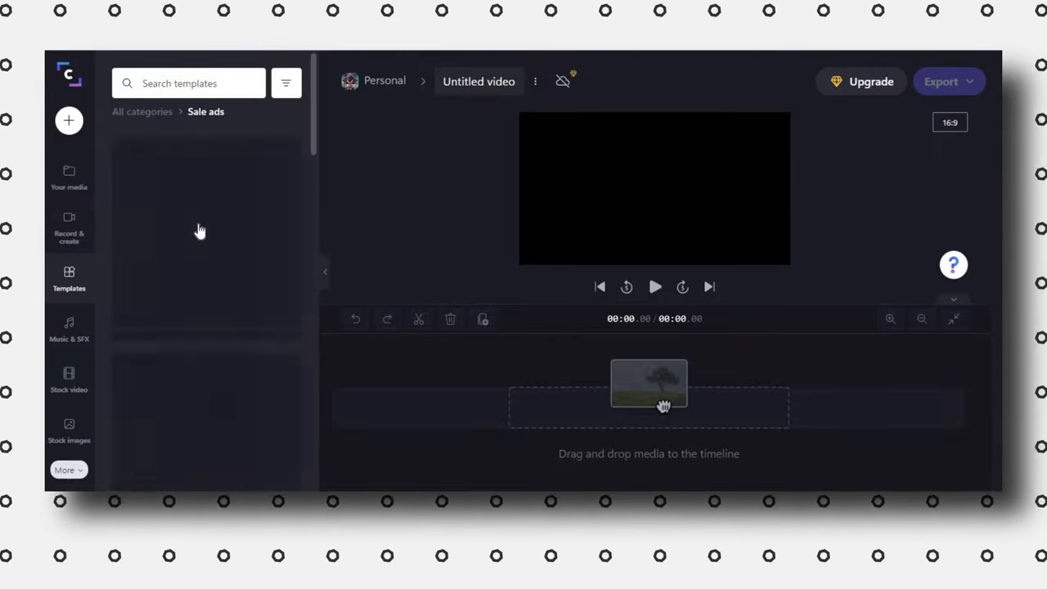
scroll(down, 3)
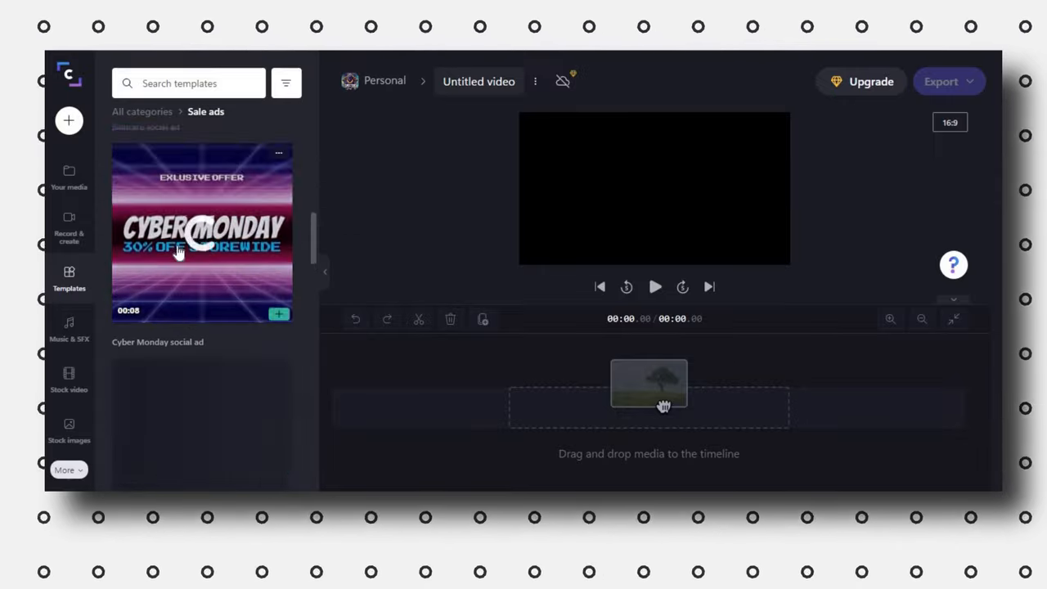
scroll(down, 3)
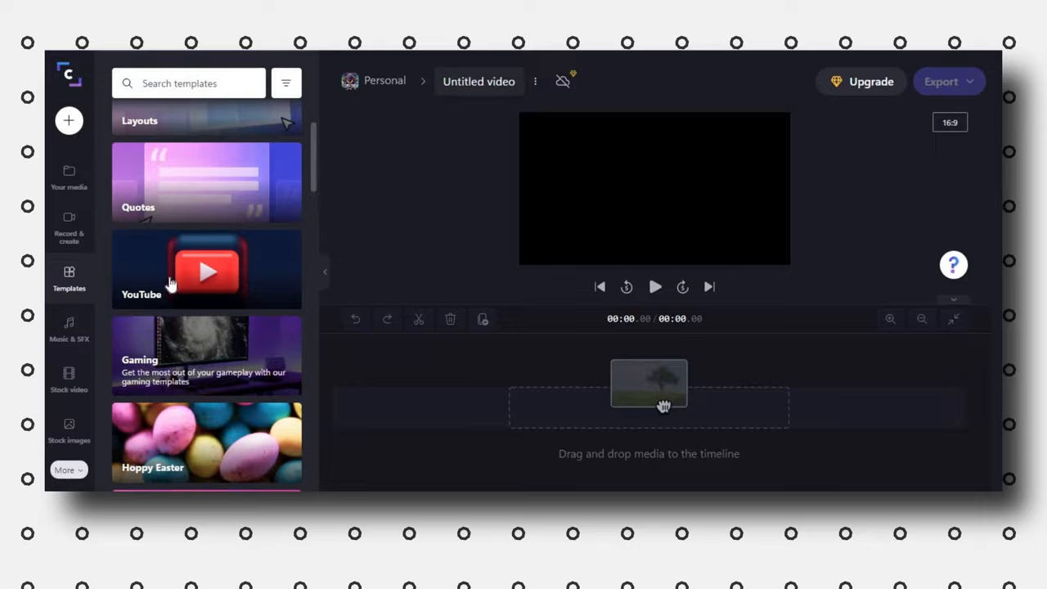
Step: Scroll the YouTube category templates, such as VHS music video intro and Indie film intro
click(206, 270)
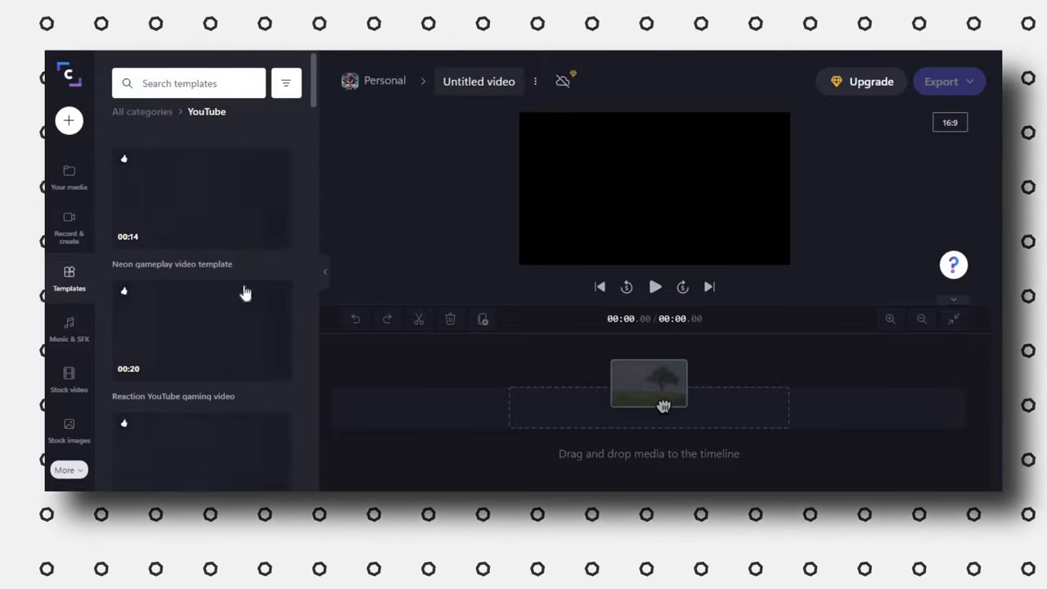
scroll(down, 3)
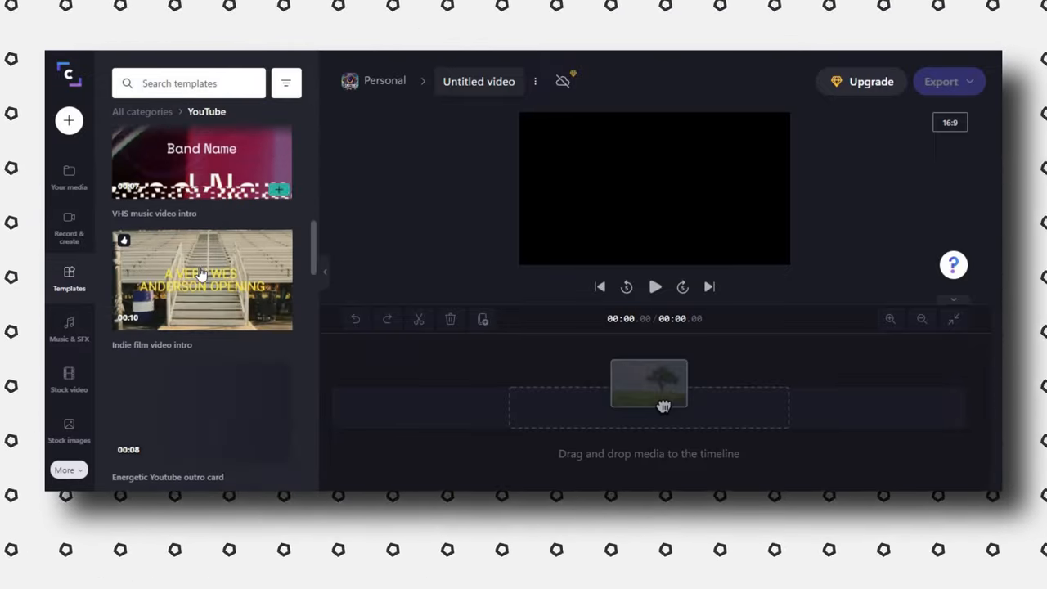
scroll(down, 3)
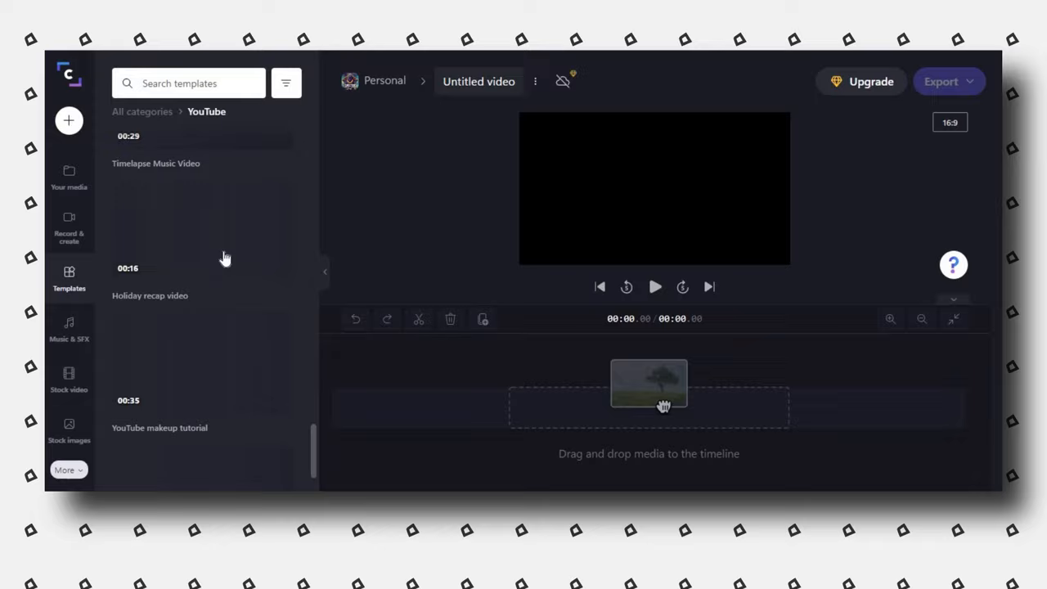